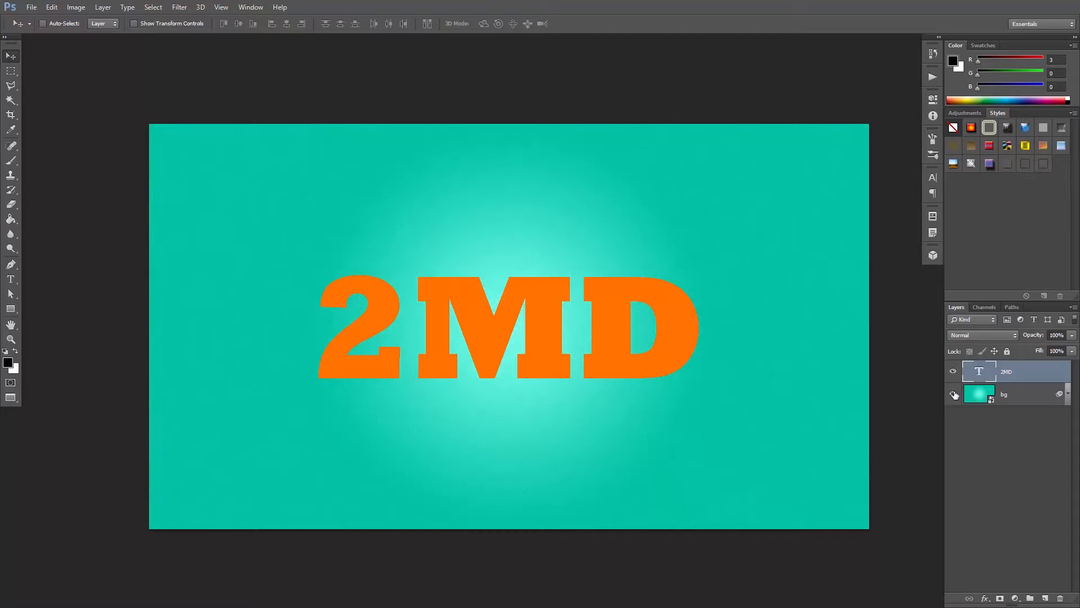
- Toggle the 2MD layer's visibility, then duplicate it and start making offset copies
{"action": "left_click", "coordinate": [954, 370]}
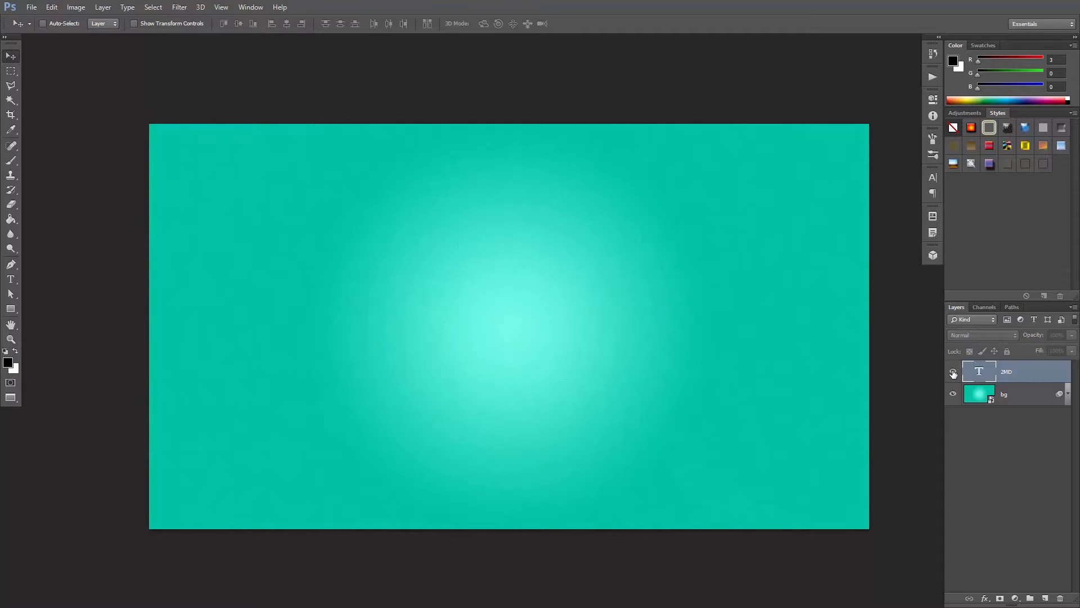
{"action": "left_click", "coordinate": [954, 371]}
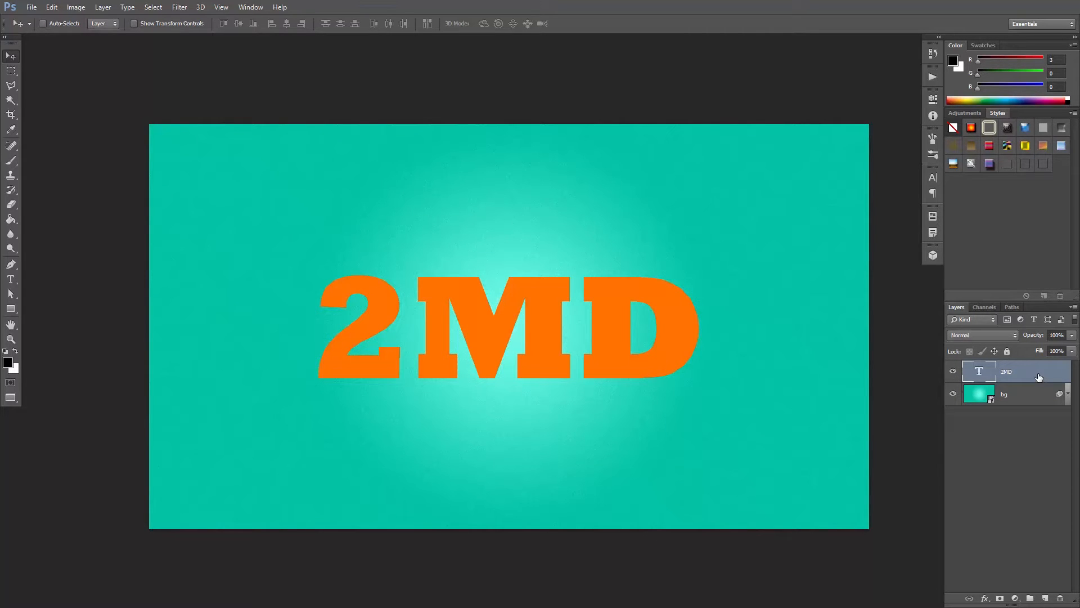
{"action": "key", "text": "ctrl+j"}
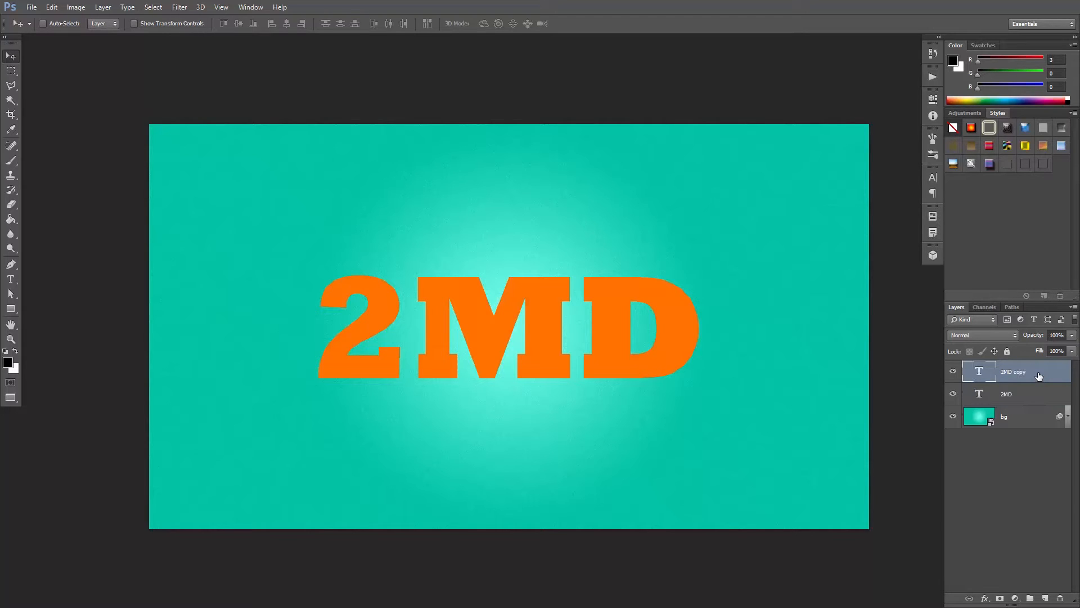
{"action": "left_click", "coordinate": [1006, 394]}
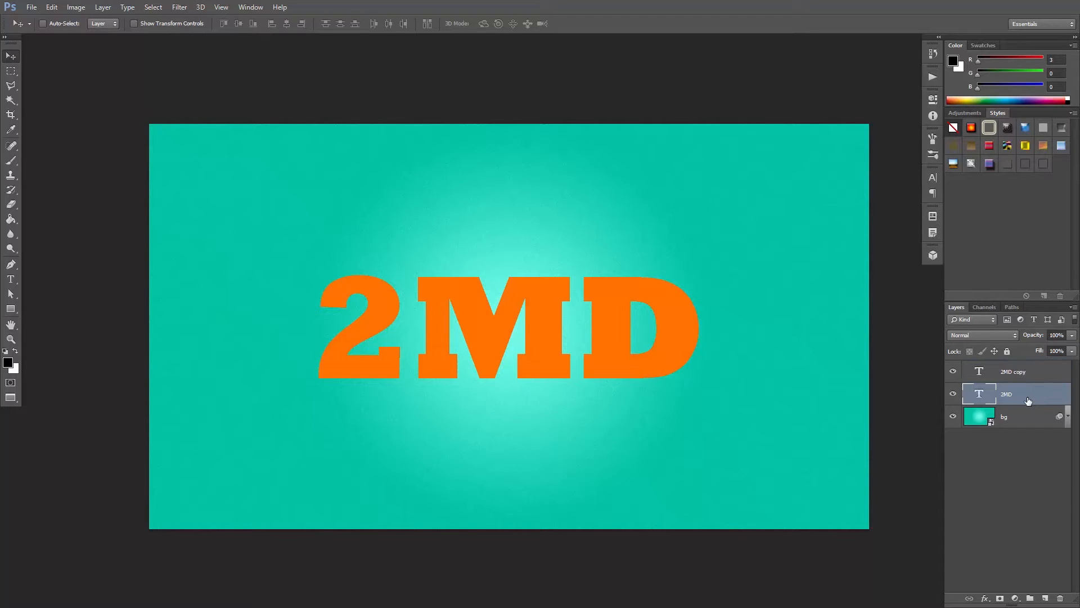
{"action": "key", "text": "ctrl+t"}
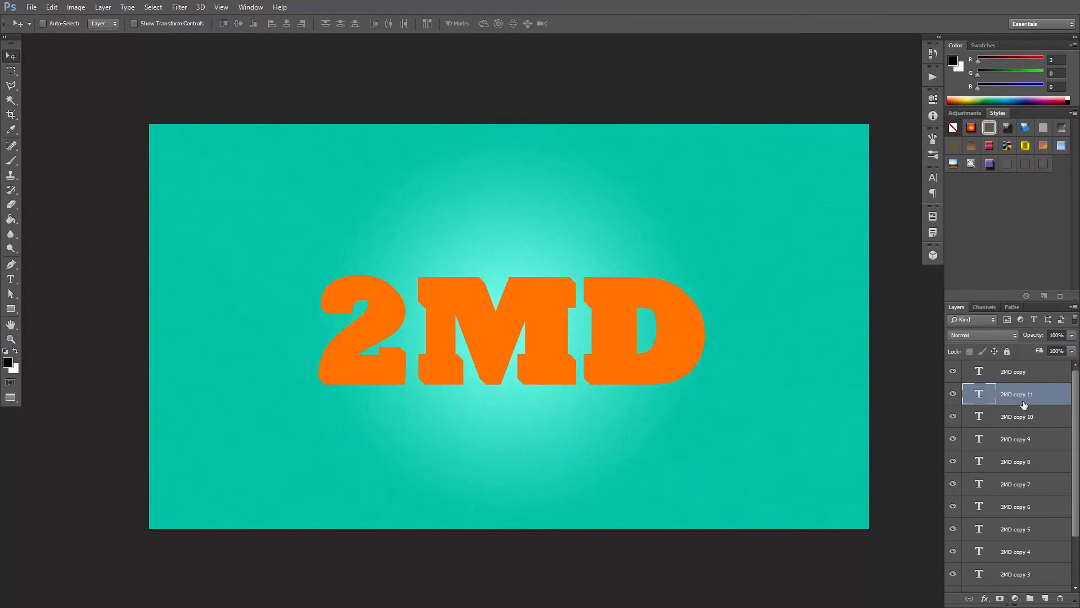
- Recolour the copied 2MD layers dark teal and merge them into extrusion and shadow layers
{"action": "scroll", "scroll_direction": "down", "scroll_amount": 3}
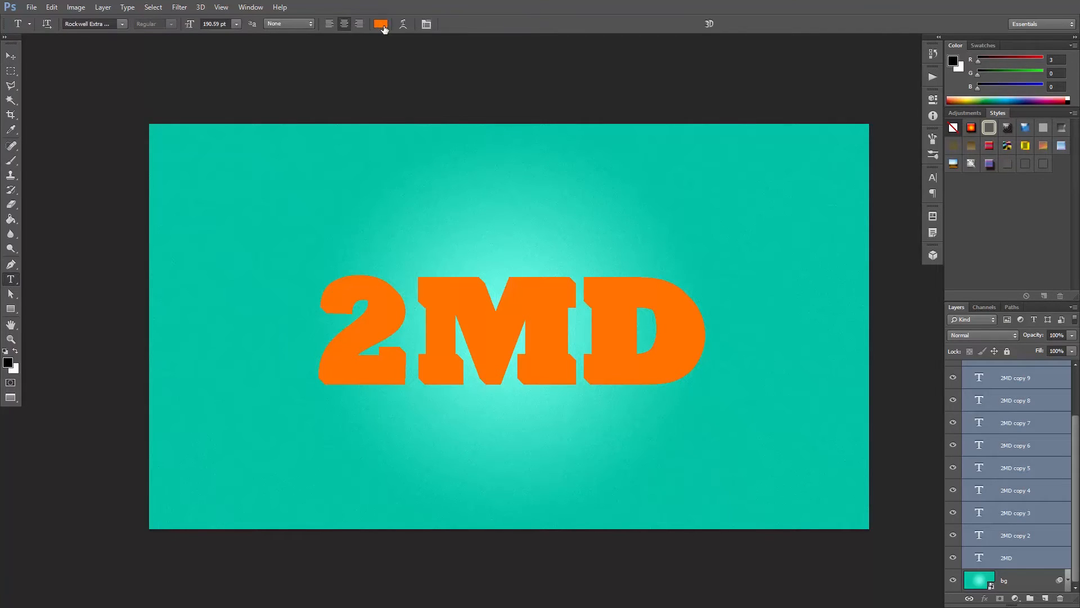
{"action": "left_click", "coordinate": [380, 24]}
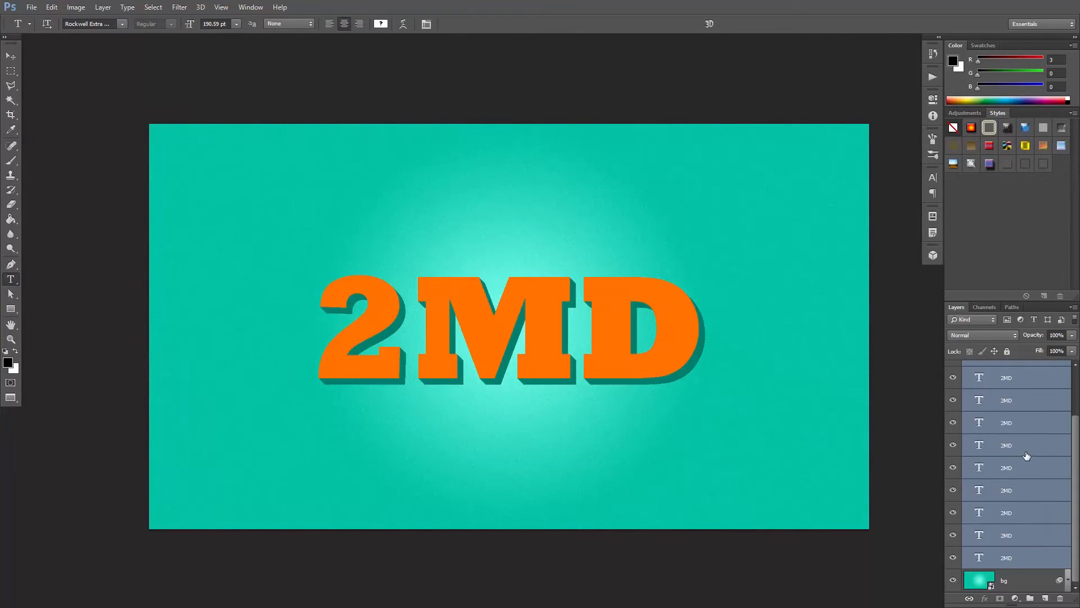
{"action": "right_click", "coordinate": [1026, 455]}
{"action": "type", "text": "shadow"}
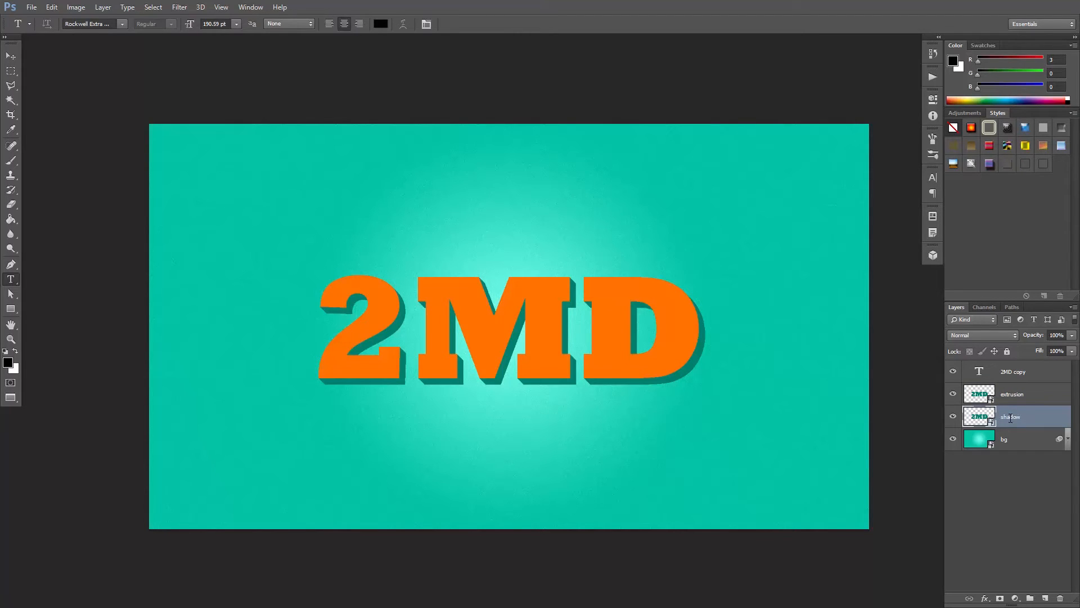
- Give the top 2MD text layer a light grey stroke positioned inside the letters
{"action": "left_click", "coordinate": [1013, 371]}
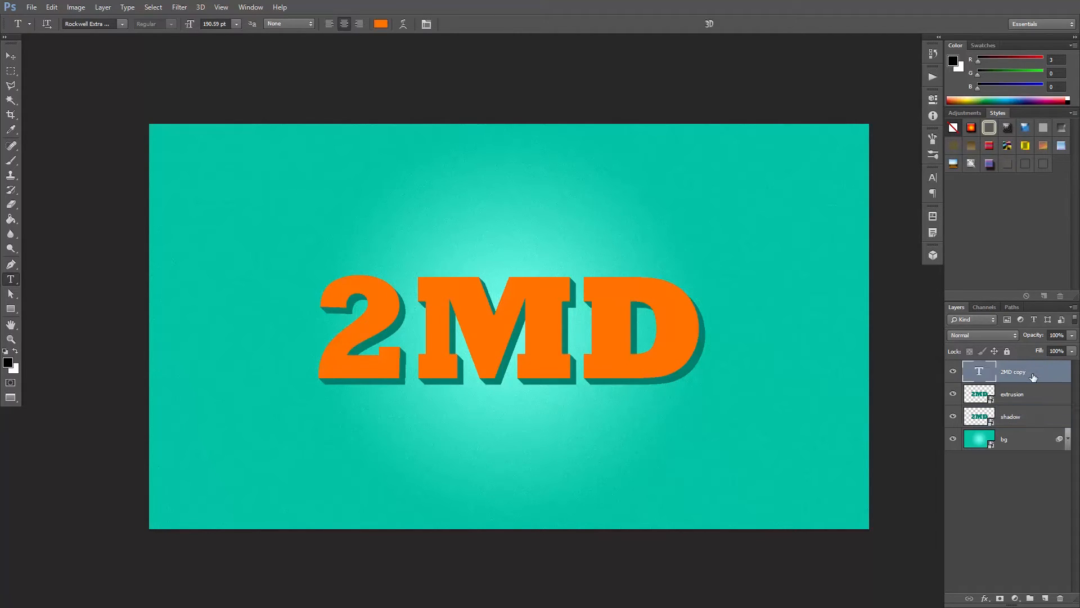
{"action": "double_click", "coordinate": [1013, 372]}
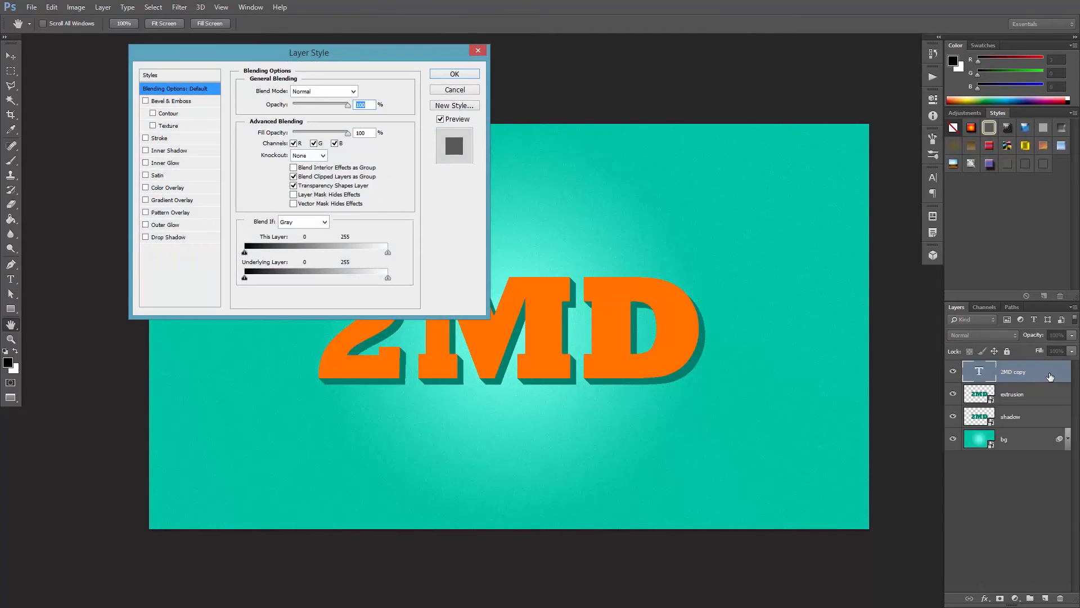
{"action": "left_click", "coordinate": [159, 138]}
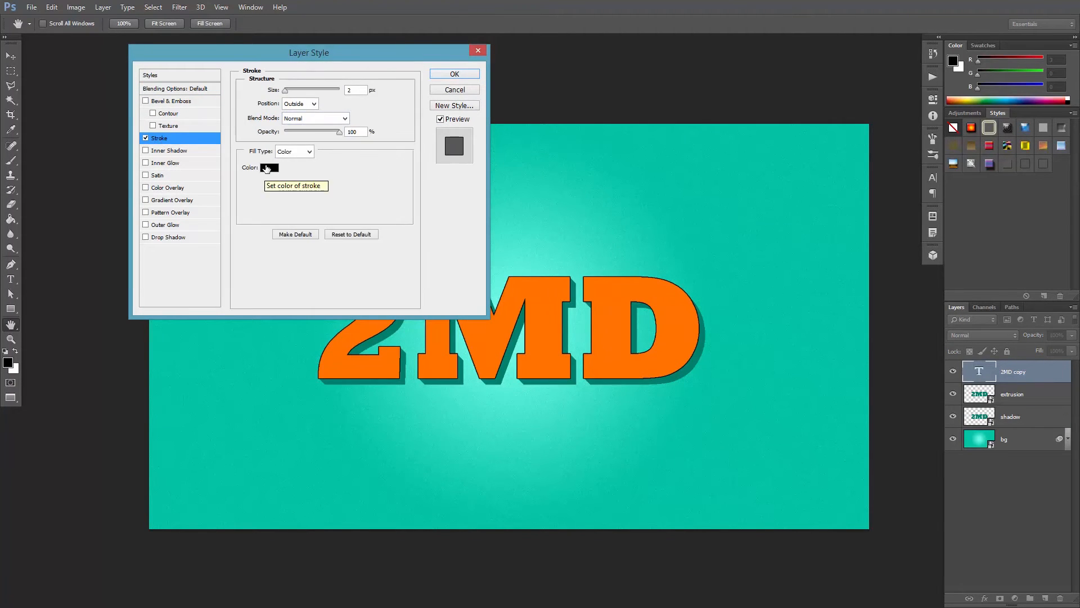
{"action": "left_click", "coordinate": [270, 167]}
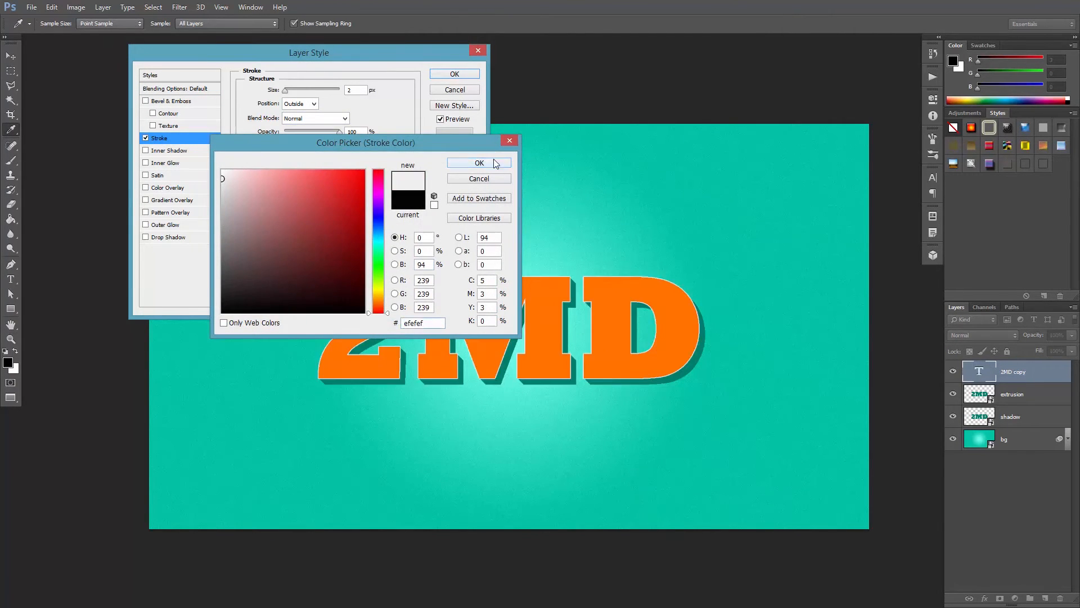
{"action": "left_click", "coordinate": [479, 163]}
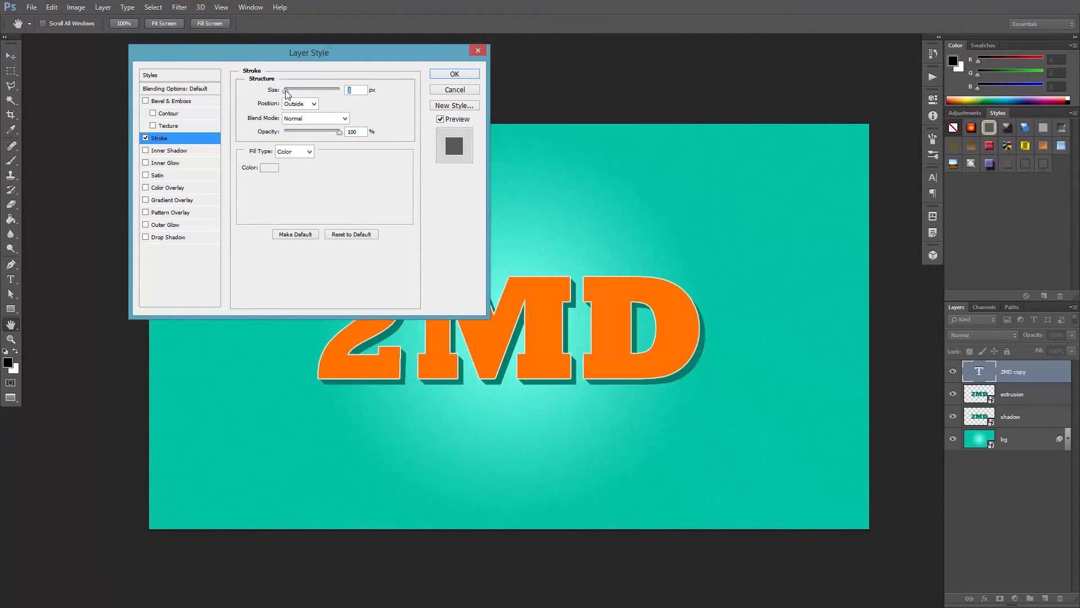
{"action": "left_click", "coordinate": [300, 103]}
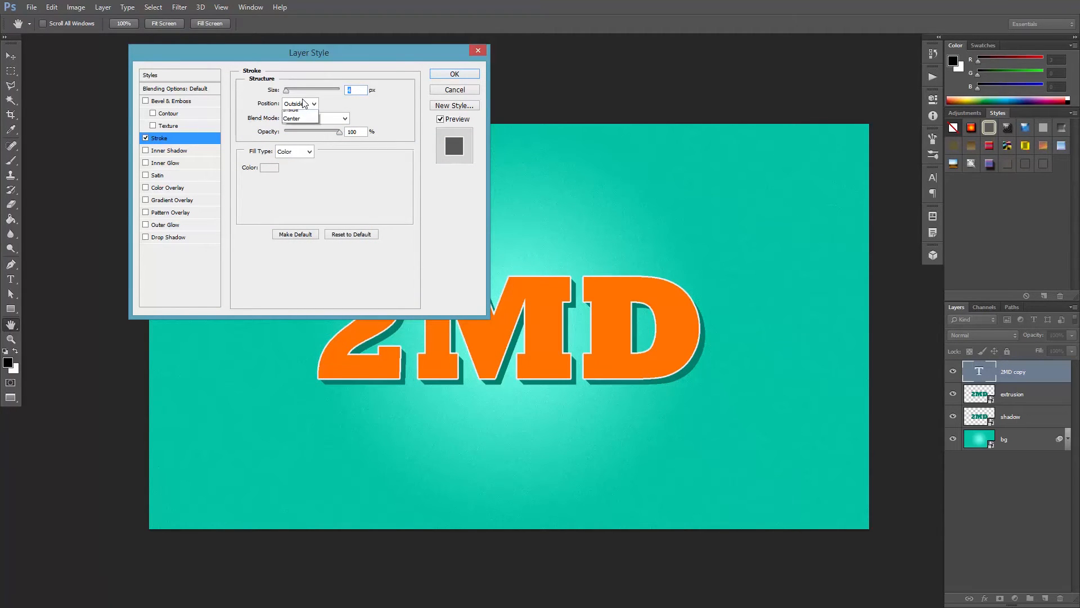
{"action": "left_click", "coordinate": [295, 104]}
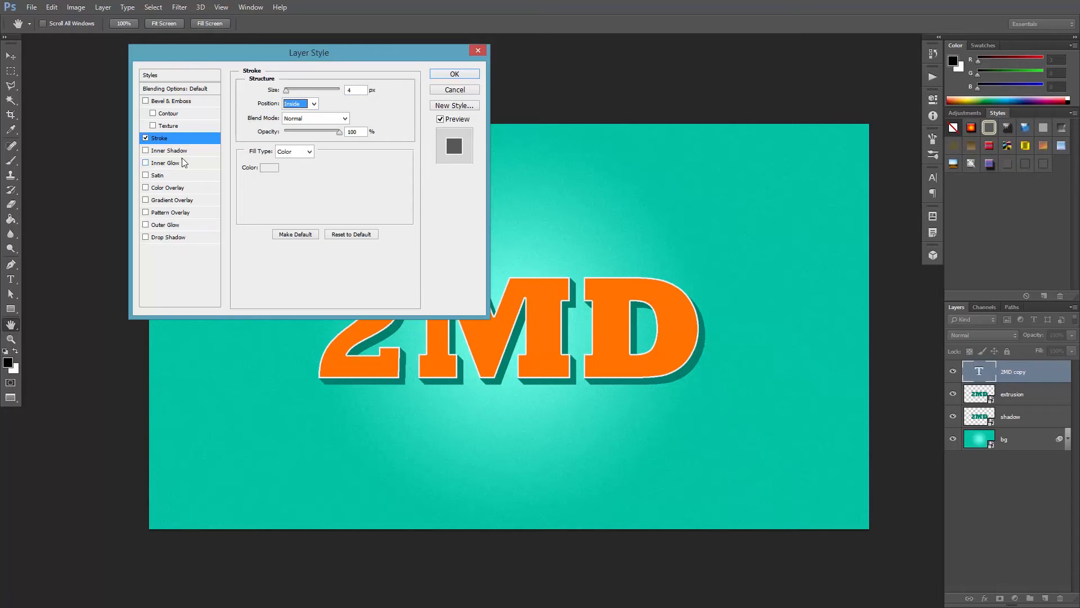
- Add a dark brown inner shadow to the top 2MD text
{"action": "left_click", "coordinate": [170, 150]}
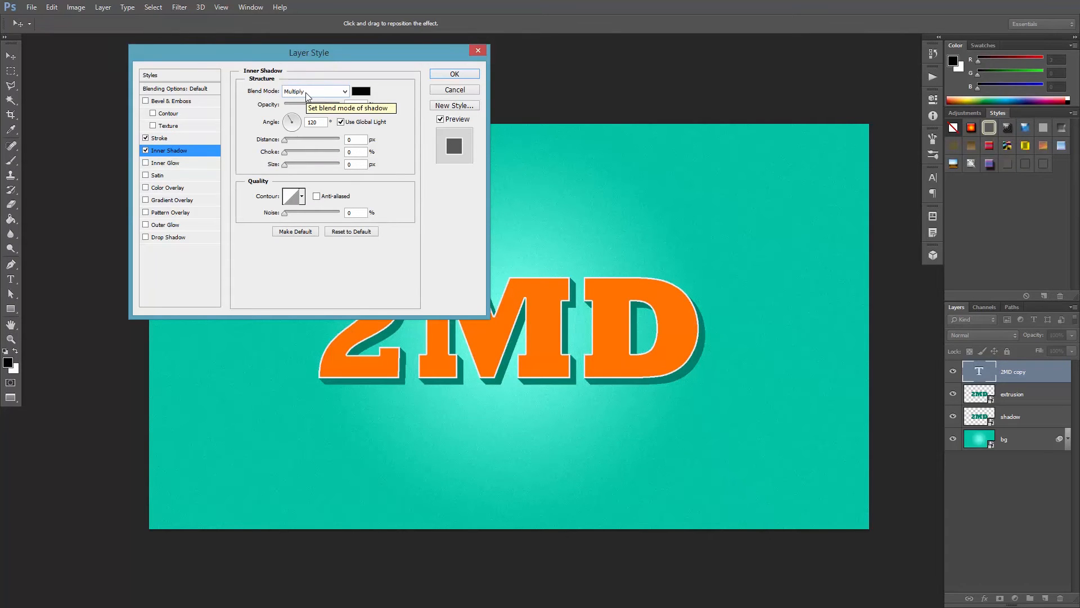
{"action": "left_click", "coordinate": [360, 91]}
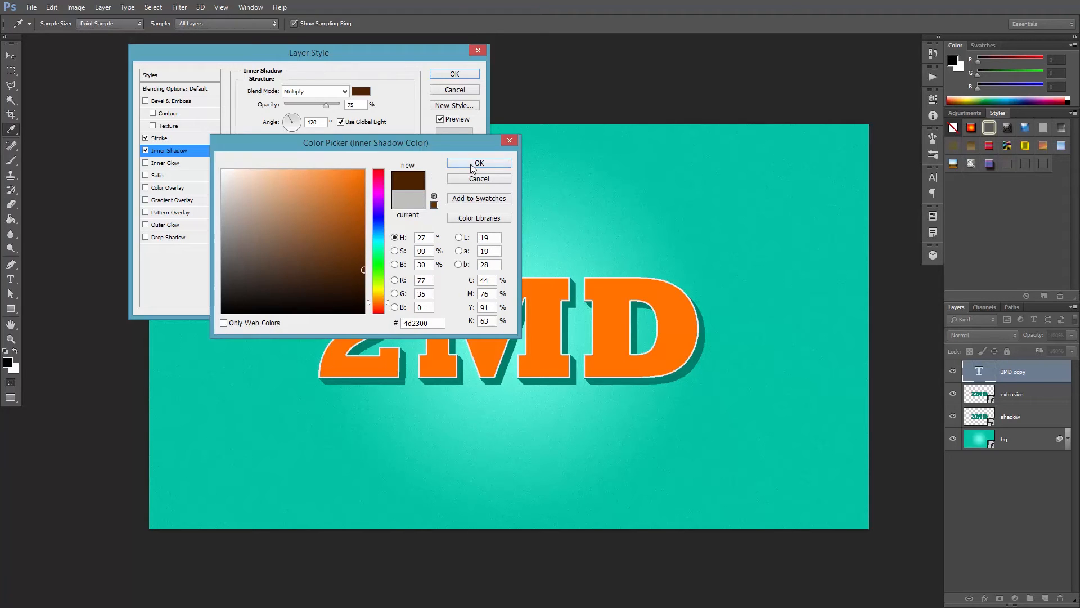
{"action": "left_click", "coordinate": [479, 162]}
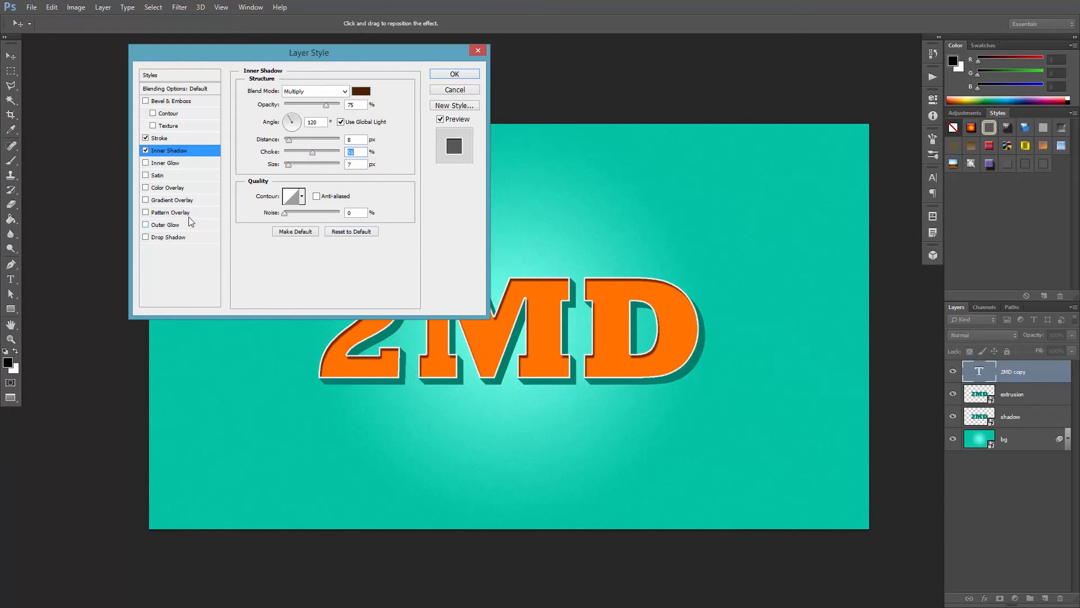
- Add a soft-light canvas pattern overlay to the text and confirm the layer style
{"action": "left_click", "coordinate": [171, 211]}
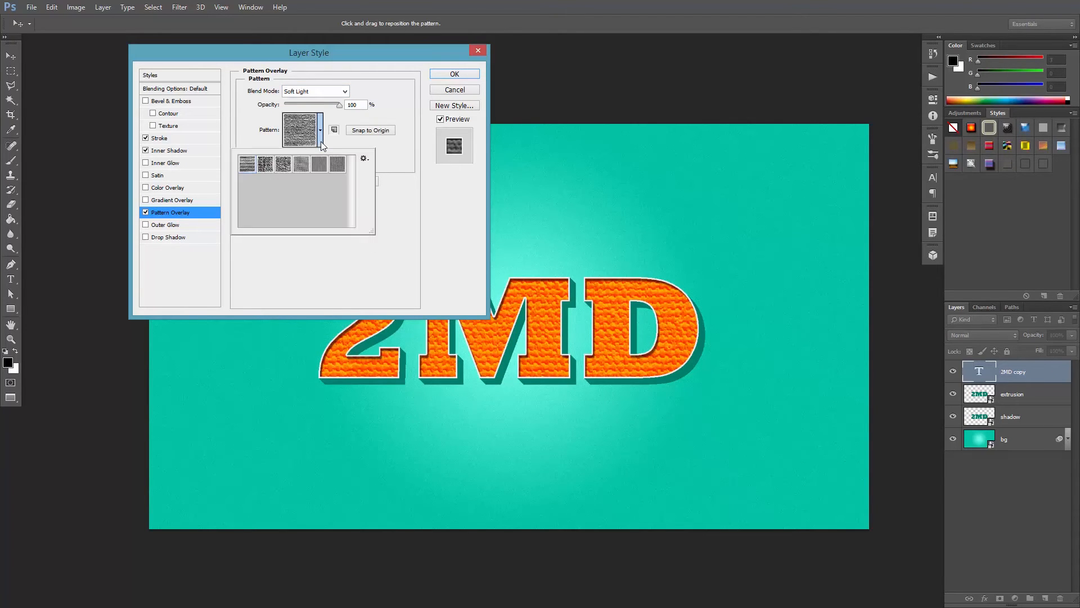
{"action": "left_click", "coordinate": [364, 157]}
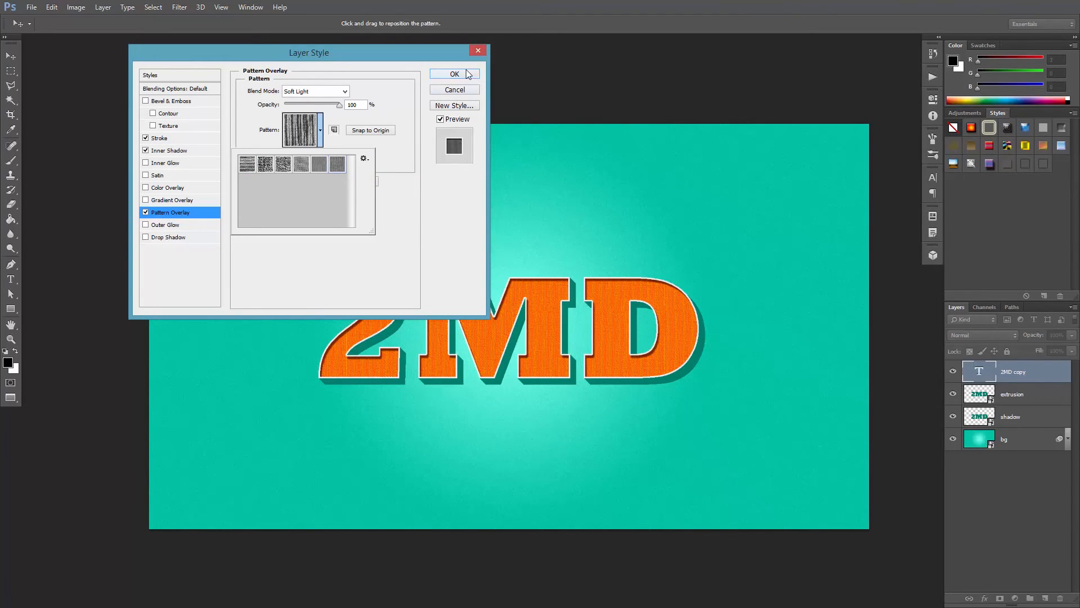
{"action": "left_click", "coordinate": [454, 74]}
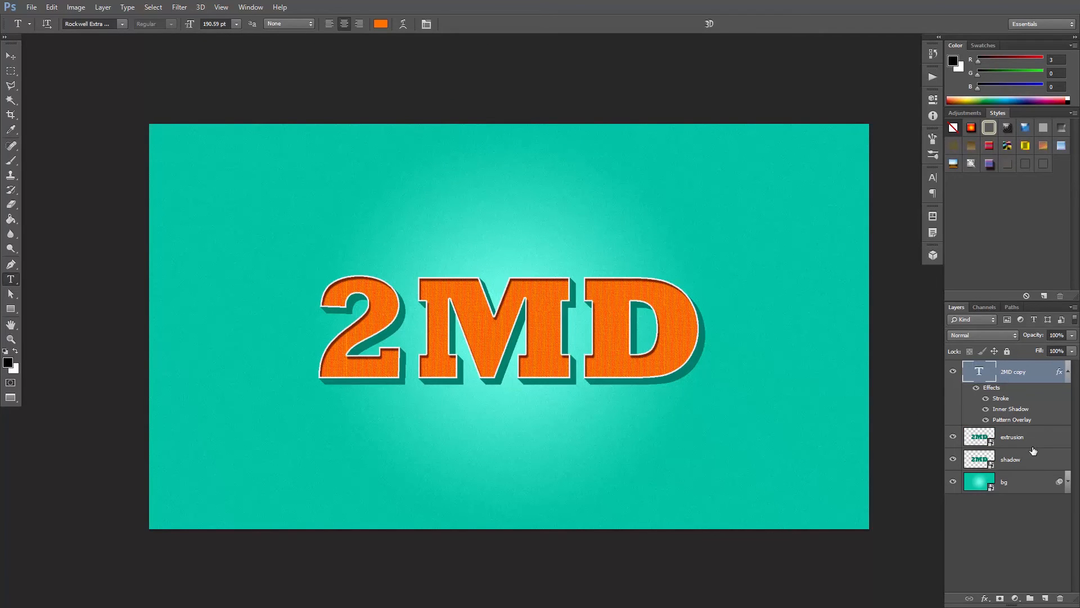
- Give the extrusion layer a Chisel Hard bevel, size 66 px, with adjusted lighting angle and altitude
{"action": "double_click", "coordinate": [1011, 436]}
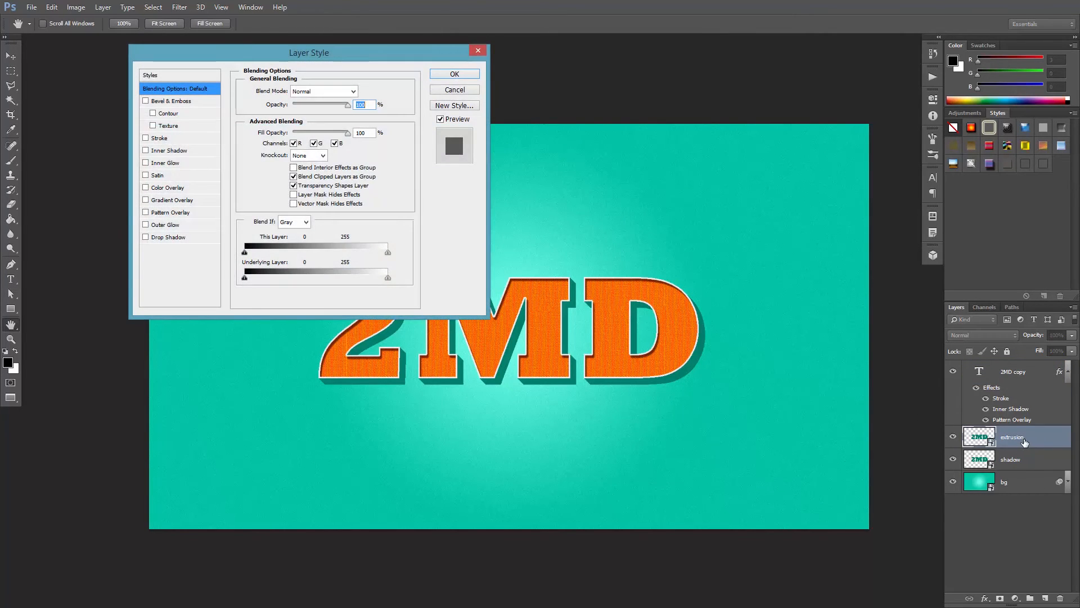
{"action": "left_click", "coordinate": [146, 101]}
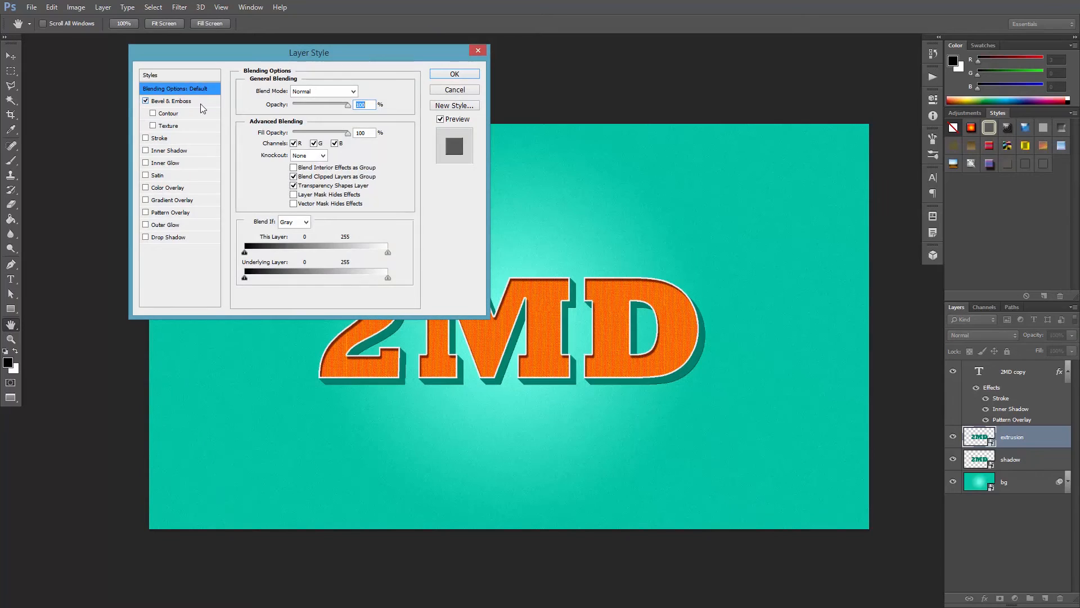
{"action": "left_click", "coordinate": [171, 101]}
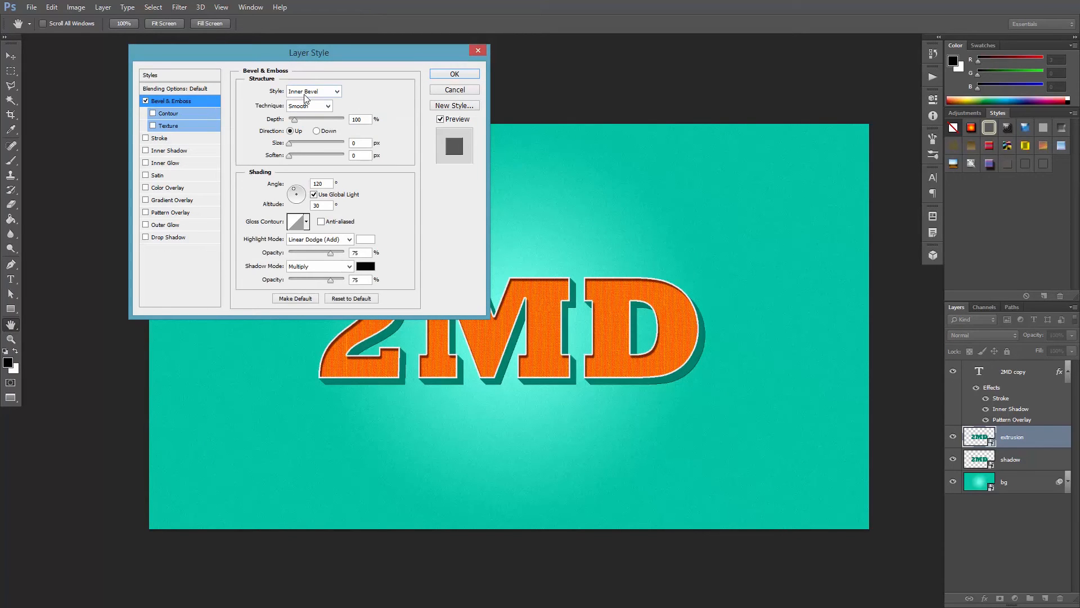
{"action": "left_click", "coordinate": [308, 105]}
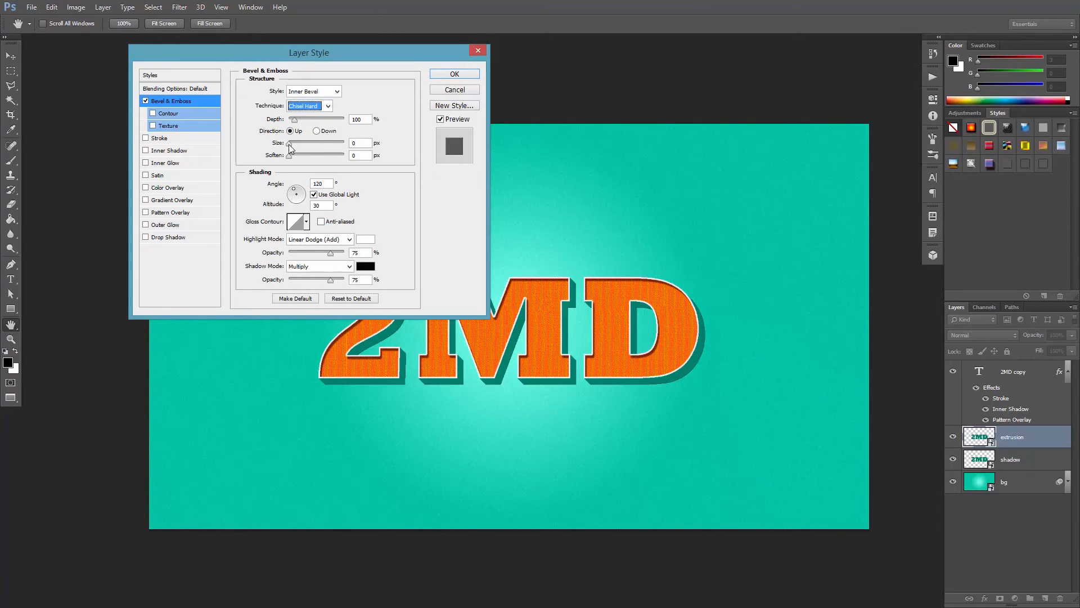
{"action": "left_click_drag", "start_coordinate": [289, 149], "coordinate": [307, 149]}
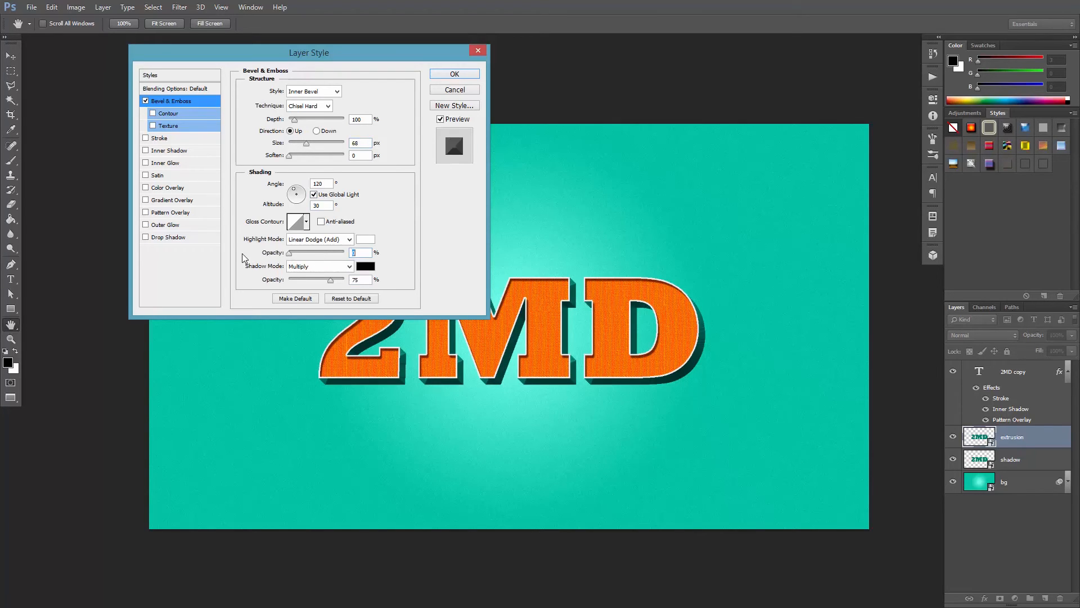
{"action": "left_click_drag", "start_coordinate": [296, 193], "coordinate": [293, 191]}
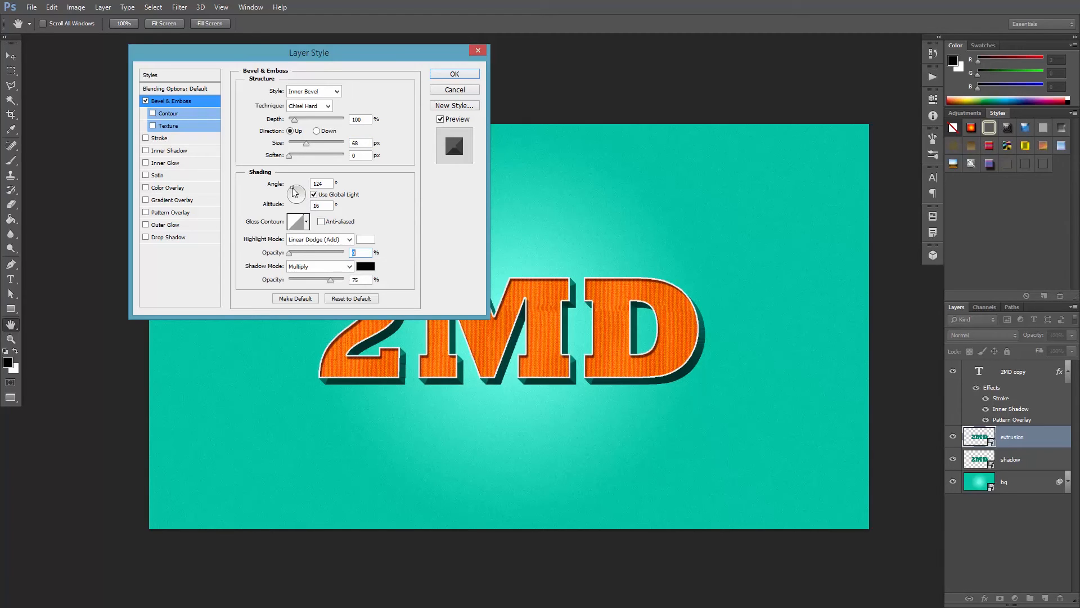
{"action": "left_click_drag", "start_coordinate": [295, 193], "coordinate": [295, 186]}
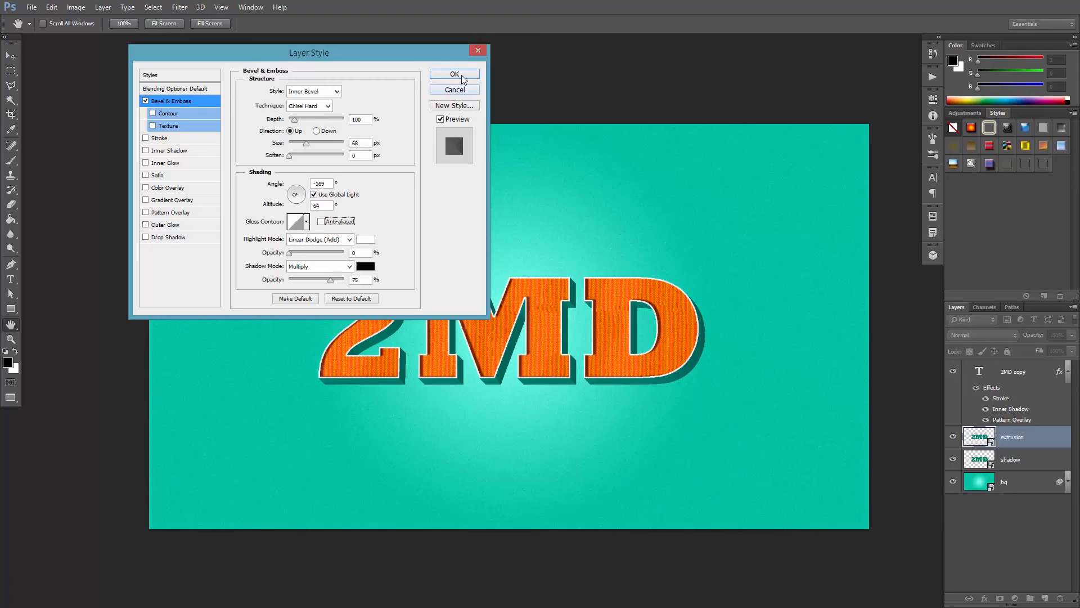
{"action": "left_click", "coordinate": [453, 75]}
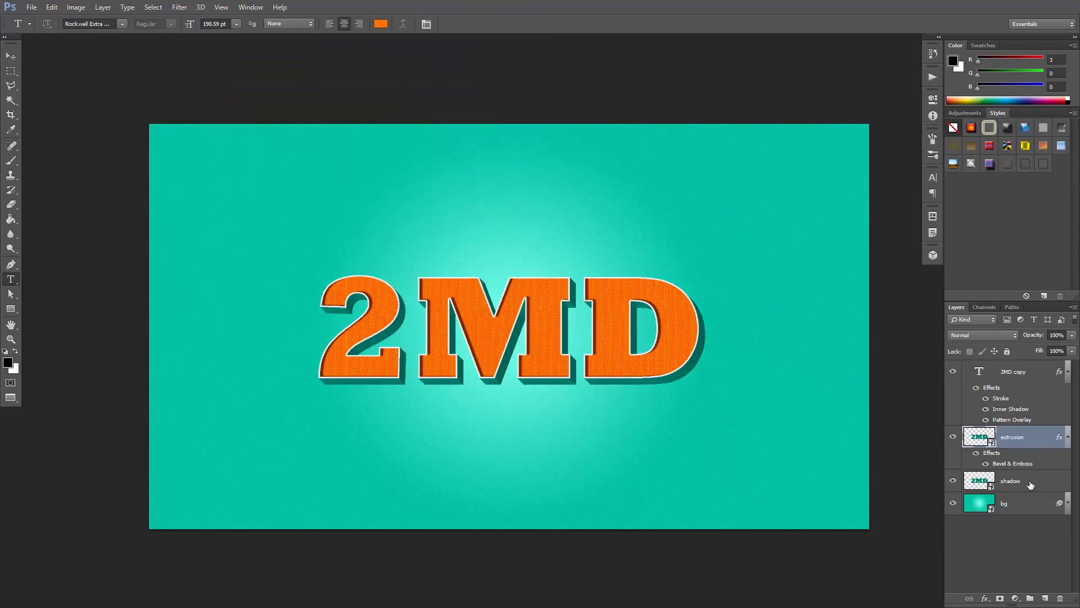
- Set the shadow layer to Multiply blending at 60% opacity
{"action": "left_click", "coordinate": [979, 335]}
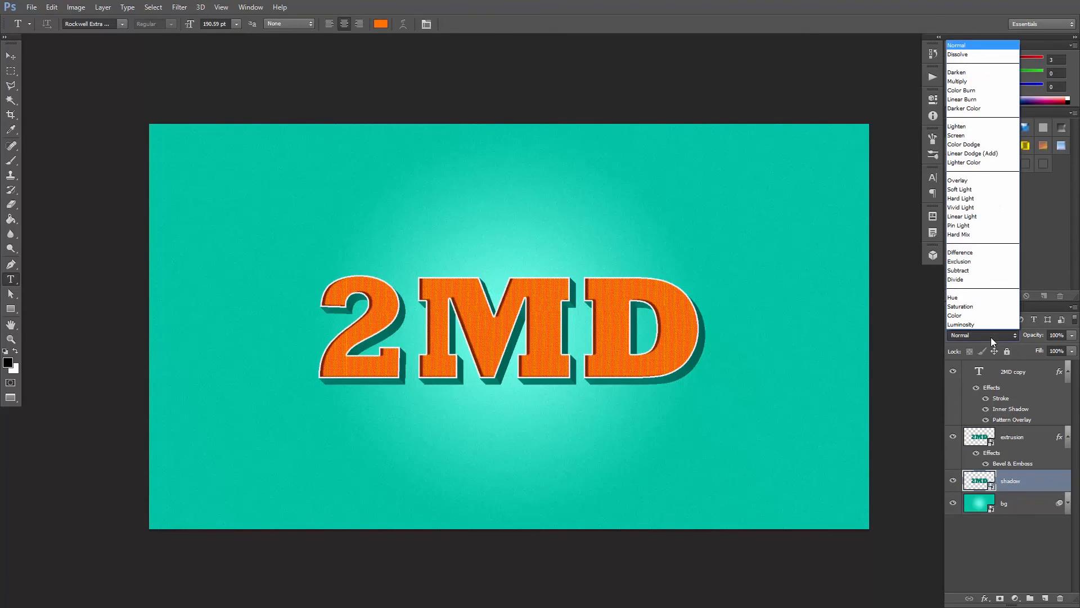
{"action": "left_click", "coordinate": [957, 80]}
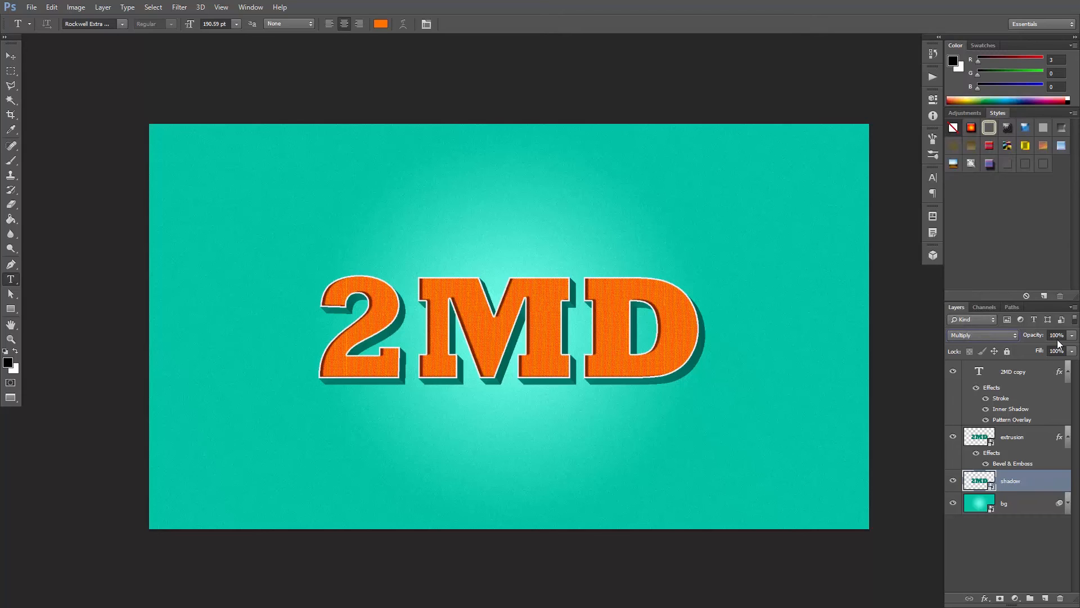
{"action": "left_click", "coordinate": [1057, 335]}
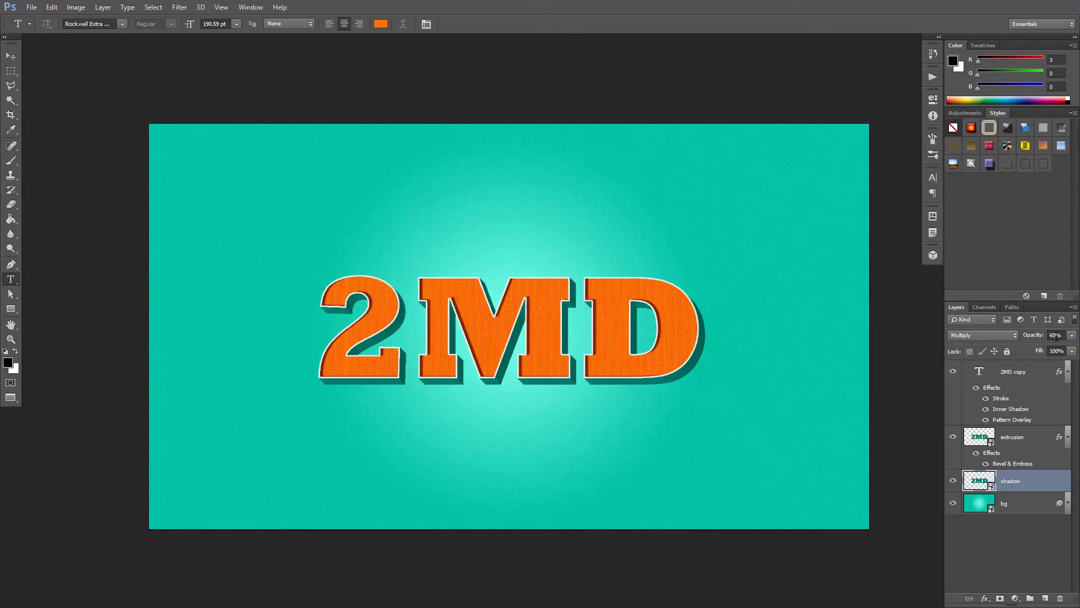
{"action": "left_click", "coordinate": [179, 7]}
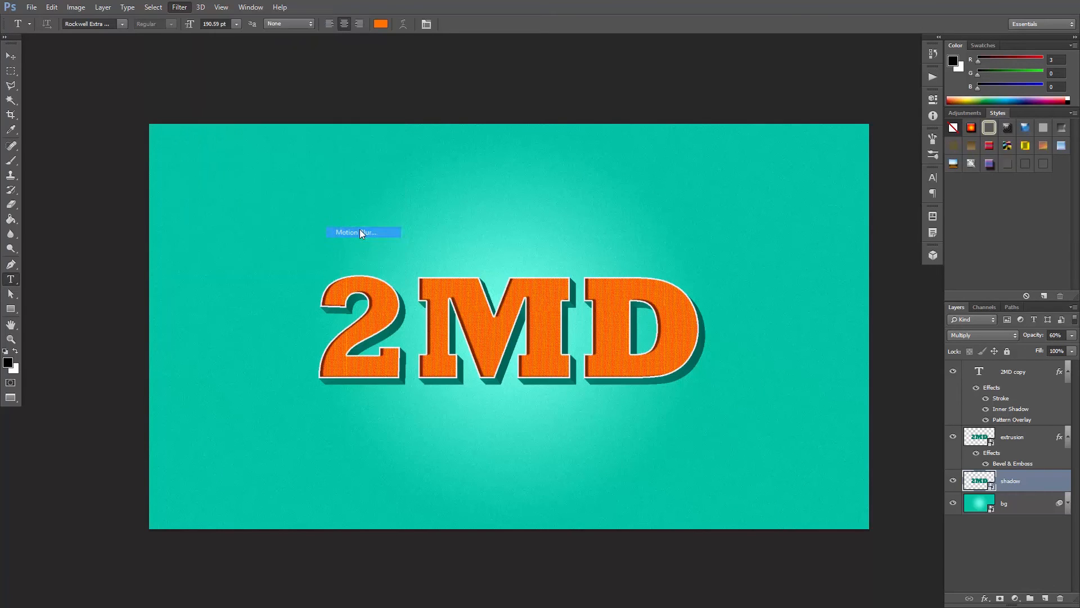
- Apply a 40 px Motion Blur to the shadow layer and select the Move tool
{"action": "left_click", "coordinate": [353, 232]}
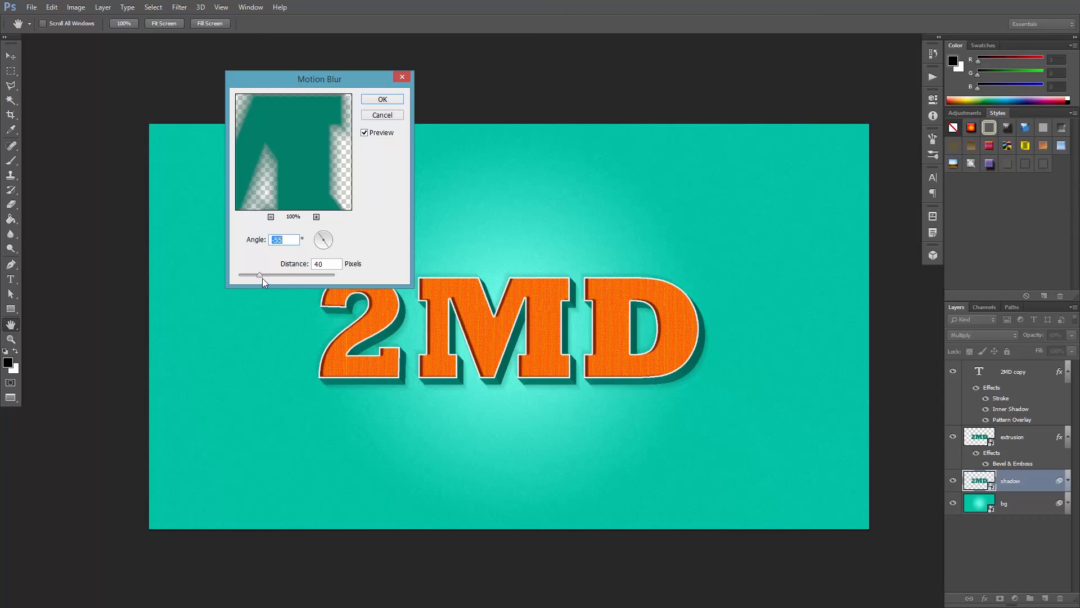
{"action": "left_click", "coordinate": [382, 98]}
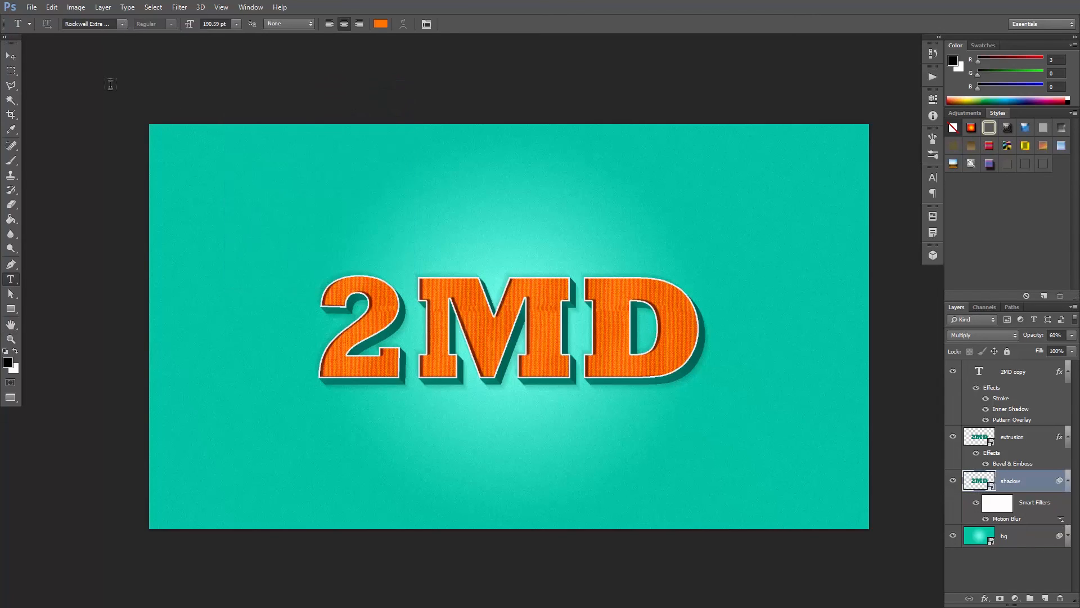
{"action": "left_click", "coordinate": [10, 55]}
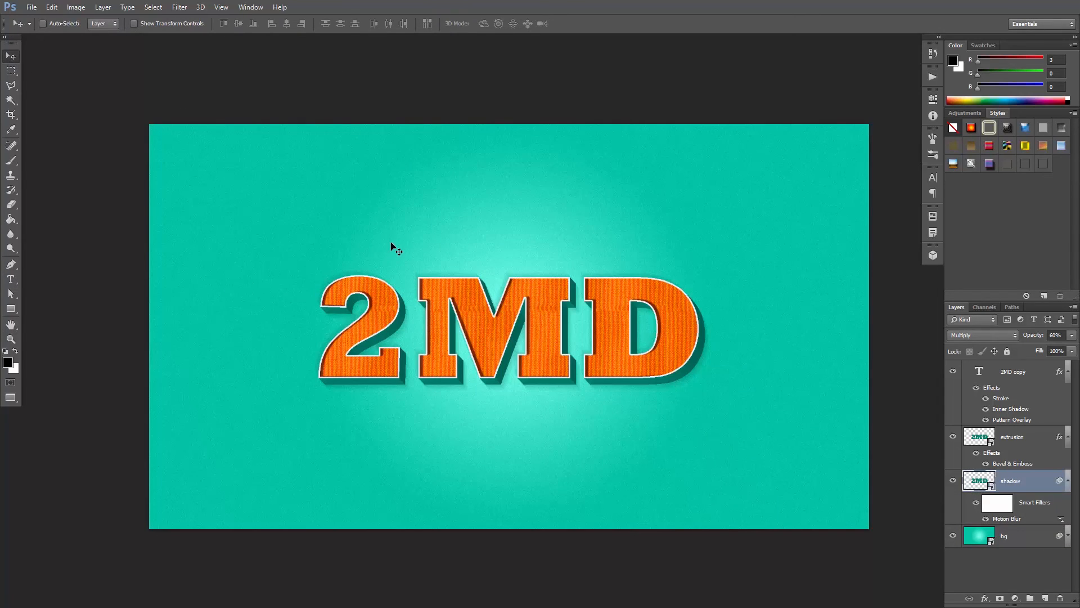